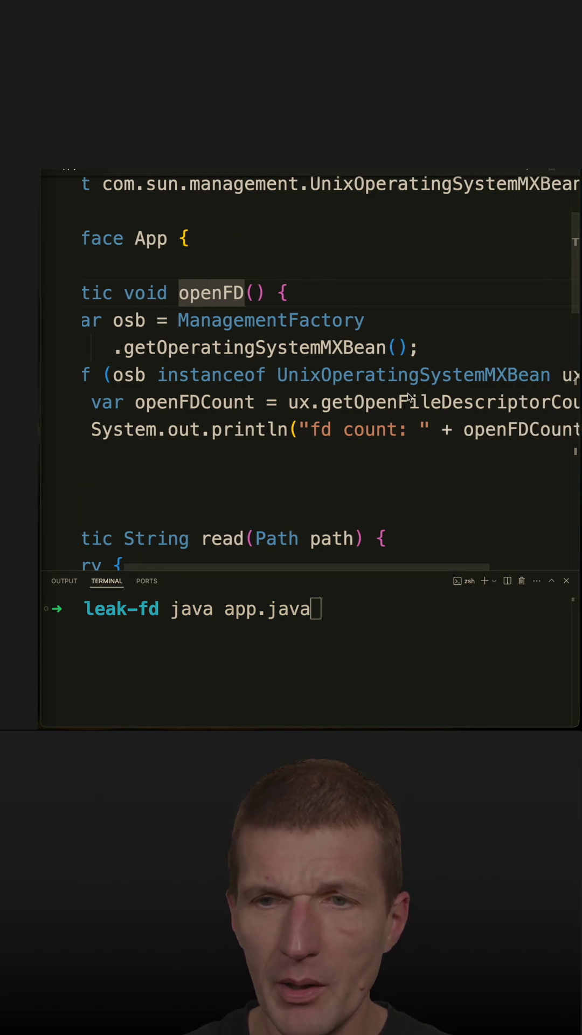
Step: Scroll down through app.java to the terminal output showing fd count 4, 1, then 4
scroll("down", 3)
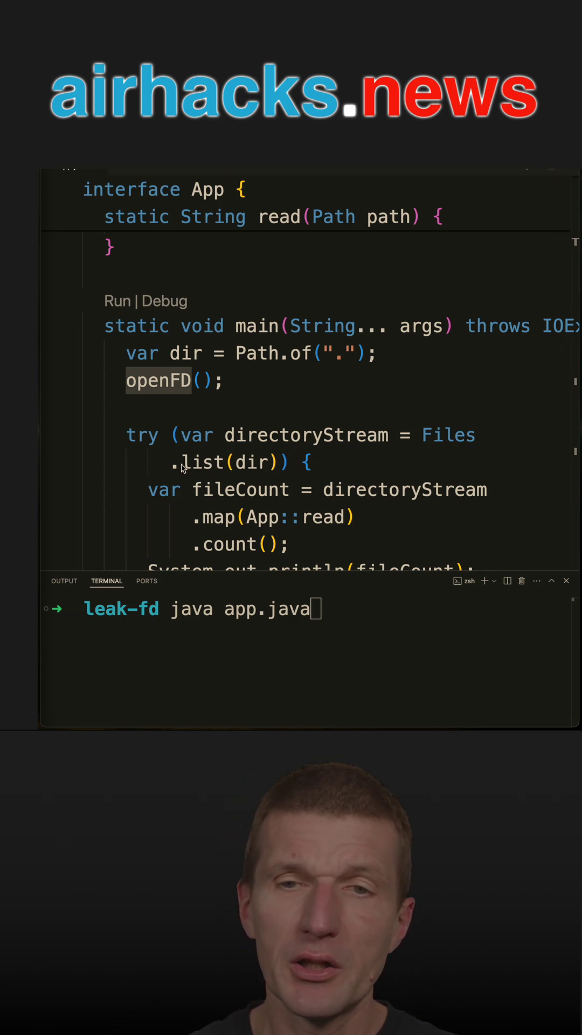
scroll("down", 3)
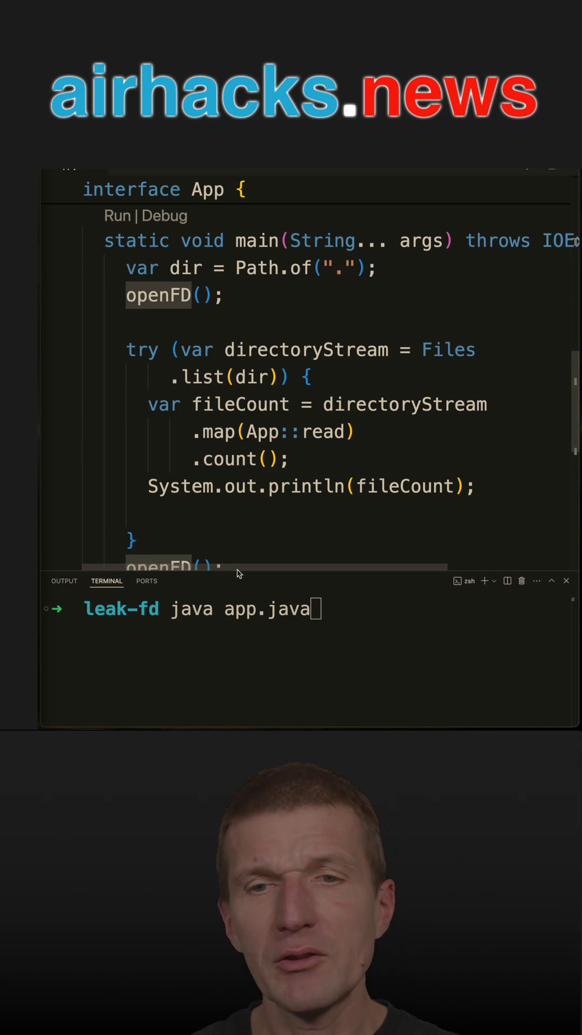
scroll("down", 3)
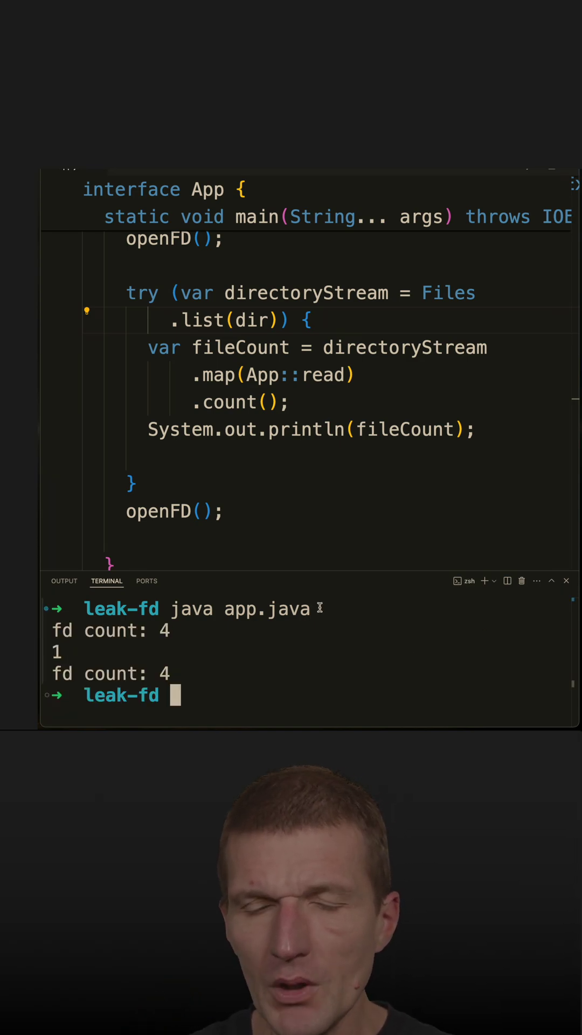
double_click(57, 652)
type(";")
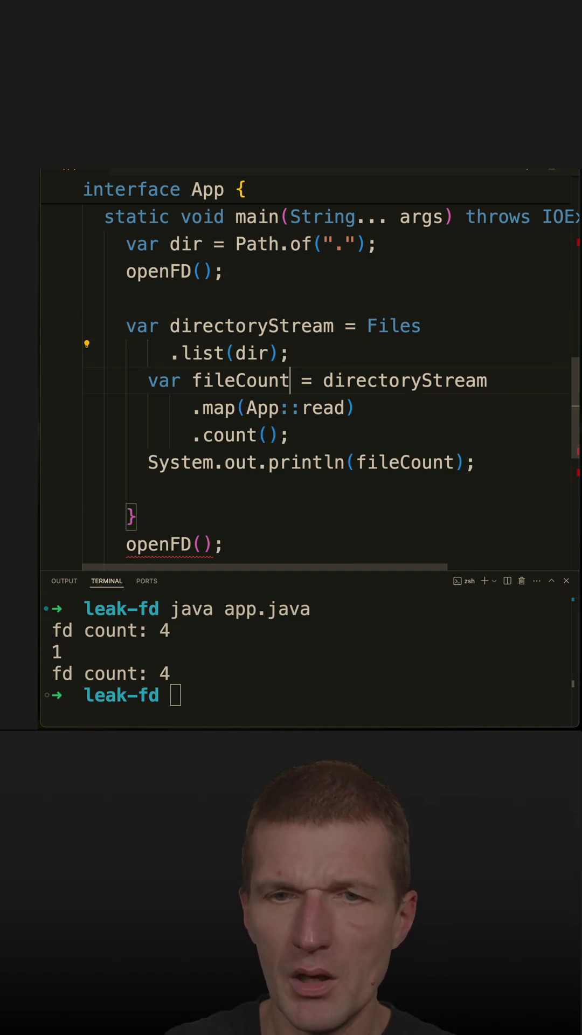
Step: Rerun java app.java in the terminal after removing the try block's closing brace
scroll("down", 3)
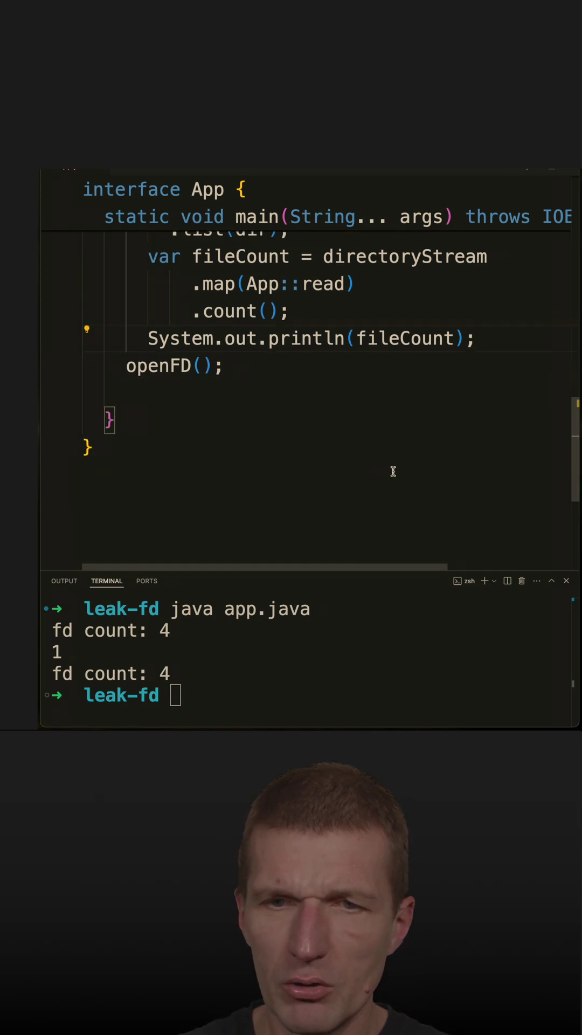
type("java app.java")
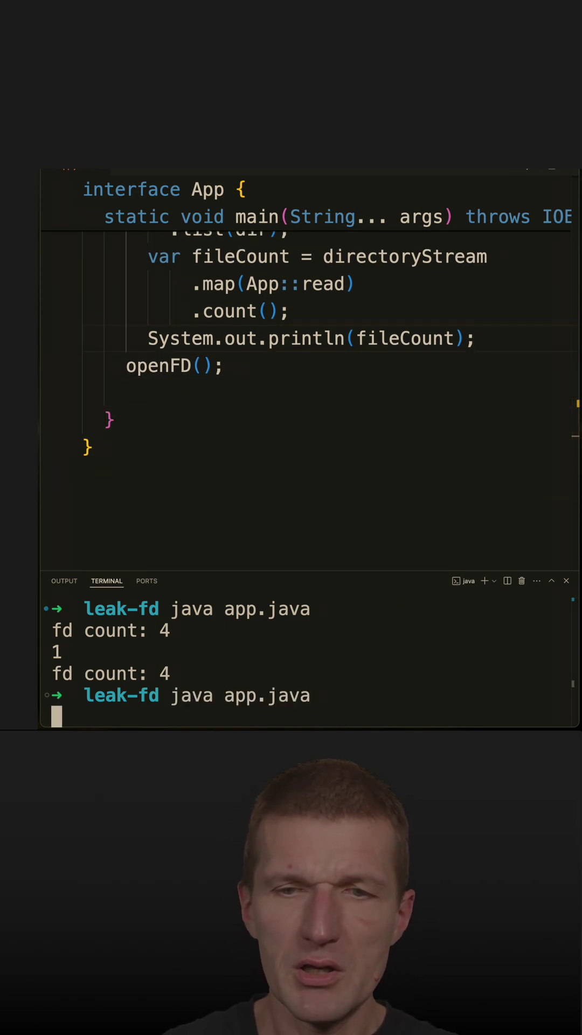